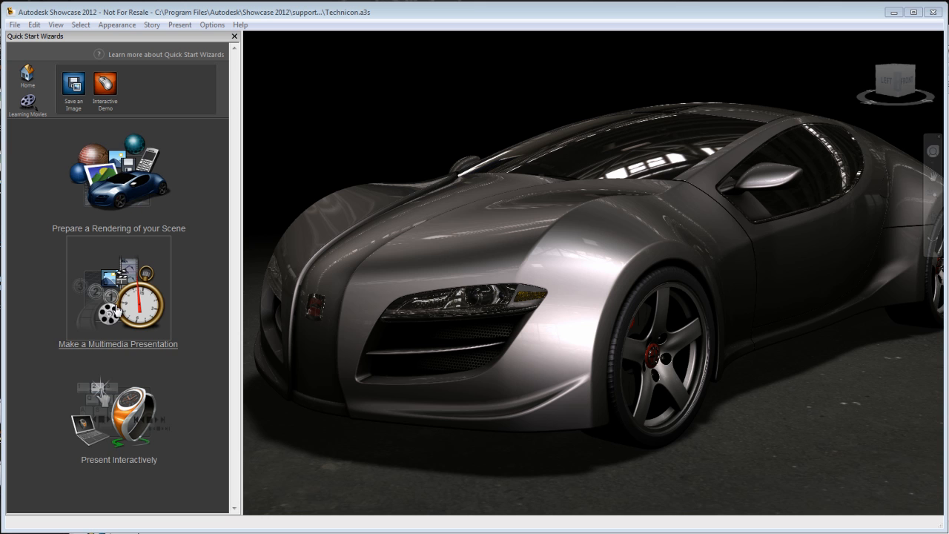
{"action": "mouse_move", "coordinate": [113, 354]}
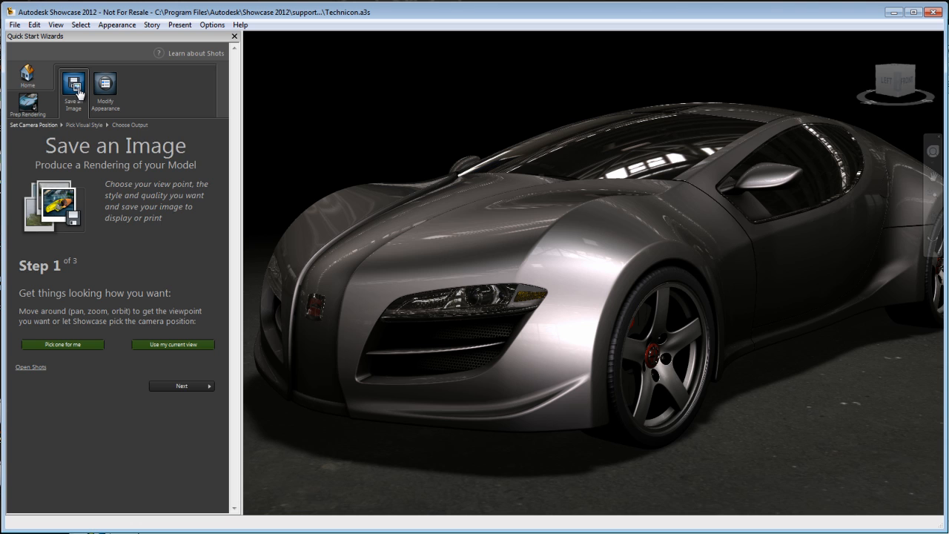
- Browse the Quick Start wizards and open the Interactive Storytelling walkthrough
{"action": "left_click", "coordinate": [28, 77]}
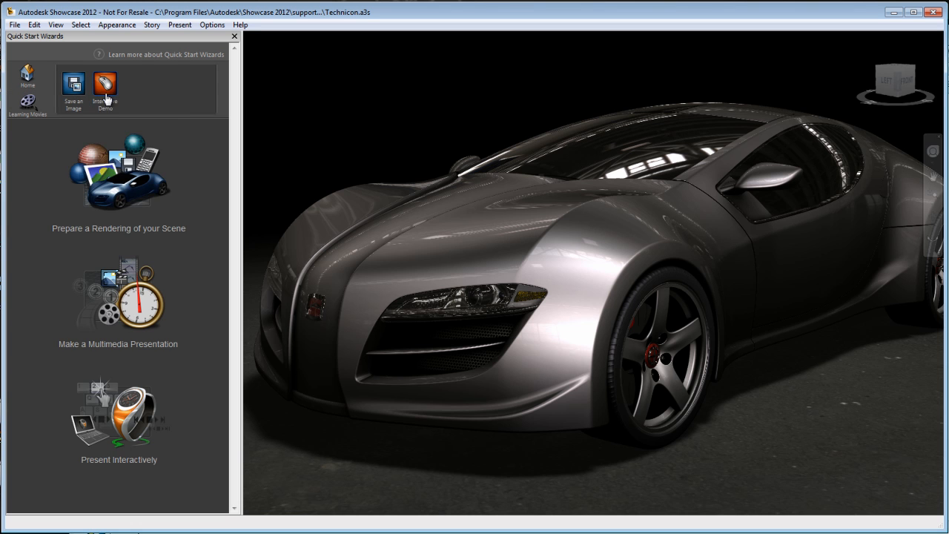
{"action": "left_click", "coordinate": [104, 84]}
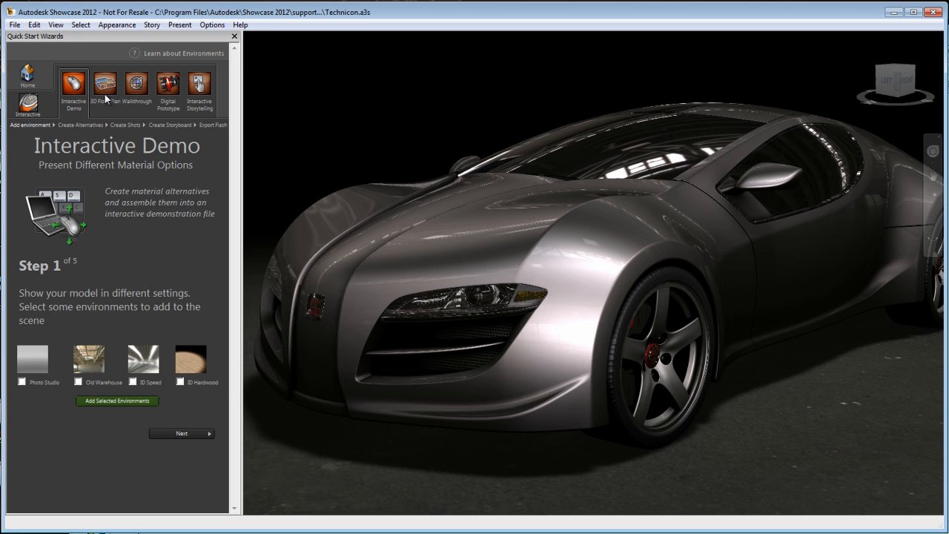
{"action": "left_click", "coordinate": [199, 82]}
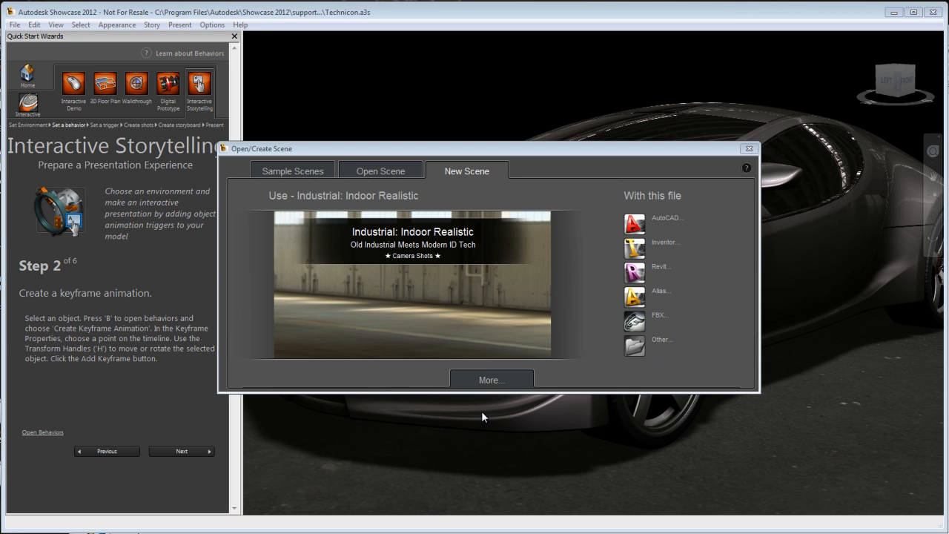
- Browse the full scene template library and pick the Outdoor Context template
{"action": "left_click", "coordinate": [492, 380]}
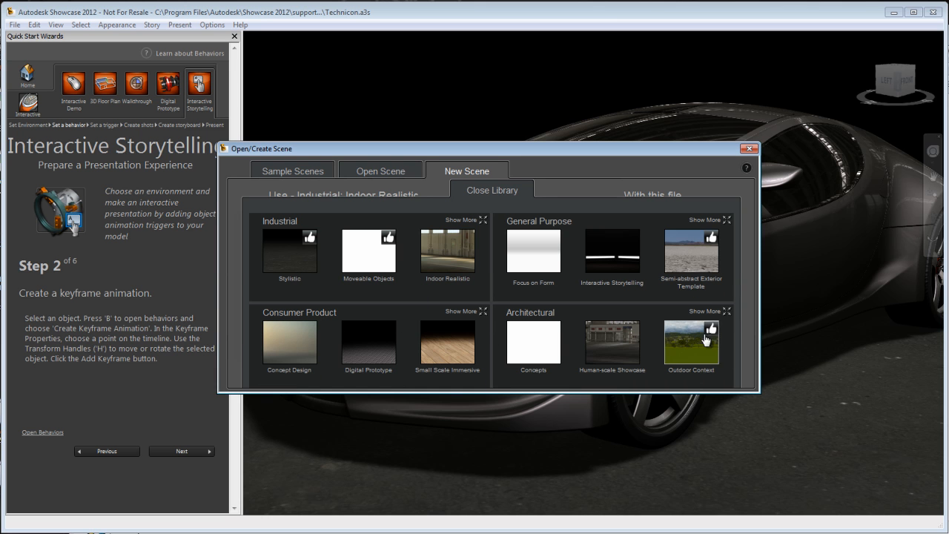
{"action": "left_click", "coordinate": [611, 251]}
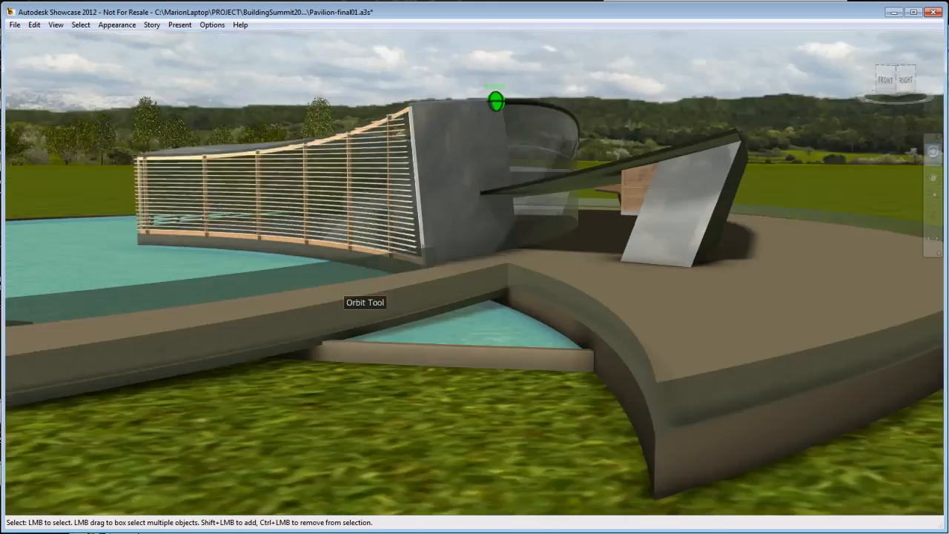
- Orbit the pavilion scene to look down on its curved roof
{"action": "left_click_drag", "start_coordinate": [497, 100], "coordinate": [356, 279]}
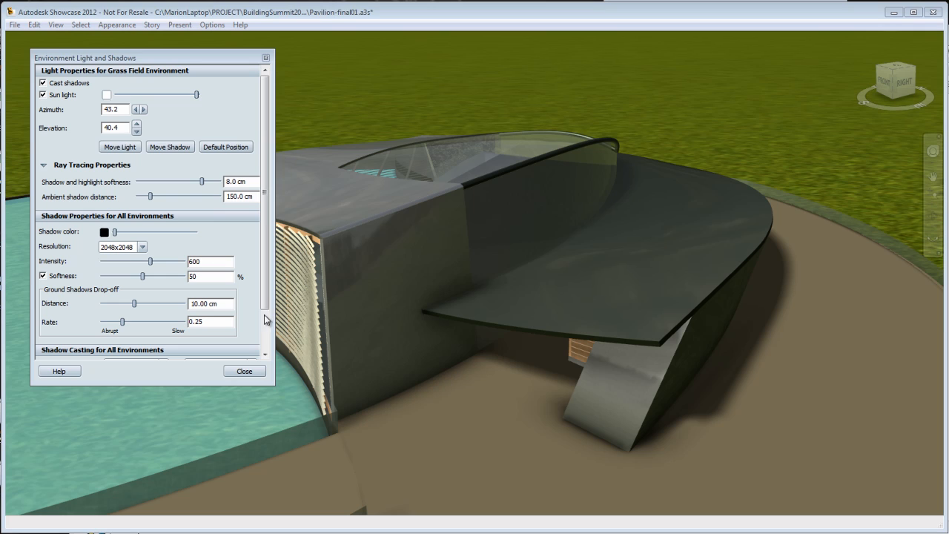
- Set the sun to azimuth 342.1, elevation 39.2, intensity 500, and adjust shadow softness
{"action": "left_click", "coordinate": [119, 146]}
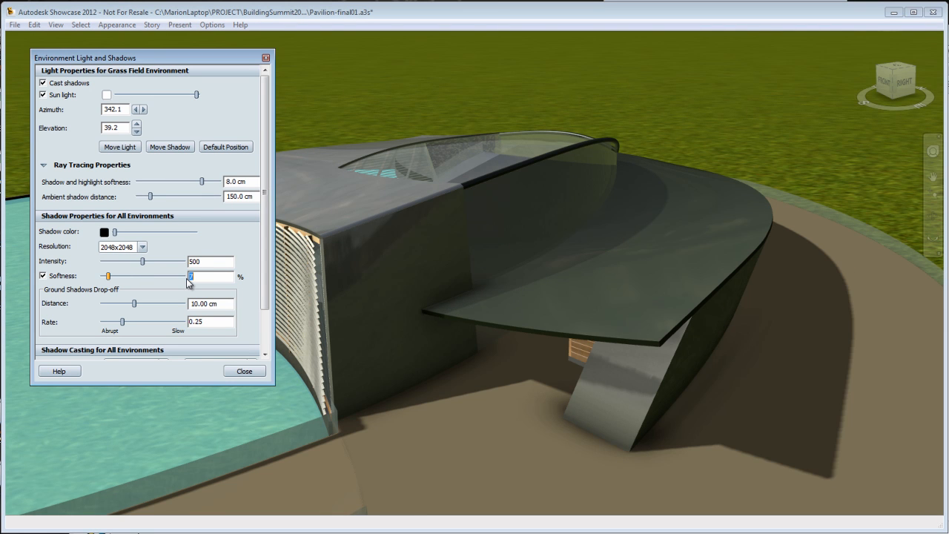
{"action": "left_click_drag", "start_coordinate": [107, 277], "coordinate": [119, 276]}
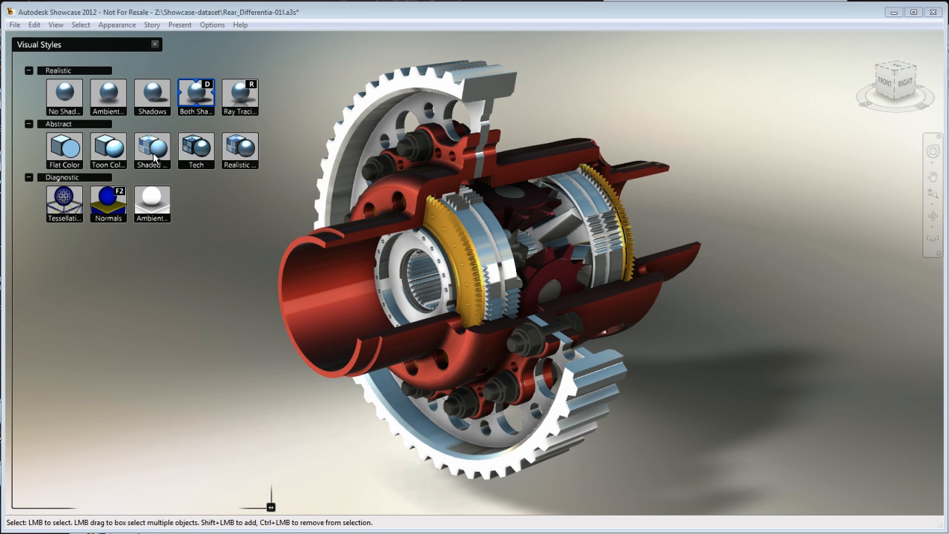
- Try Shaded Textures, then render the differential in Realistic style and tumble it
{"action": "left_click", "coordinate": [152, 151]}
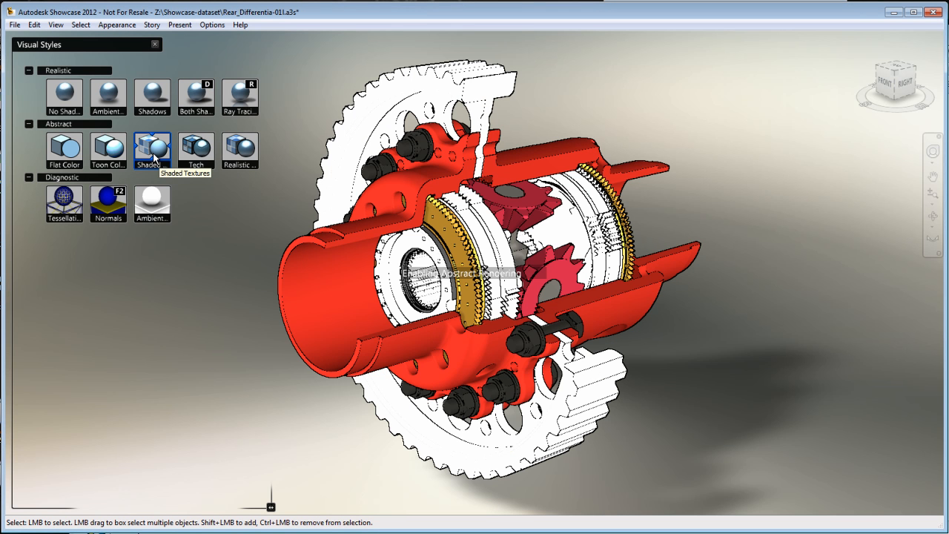
{"action": "left_click", "coordinate": [239, 150]}
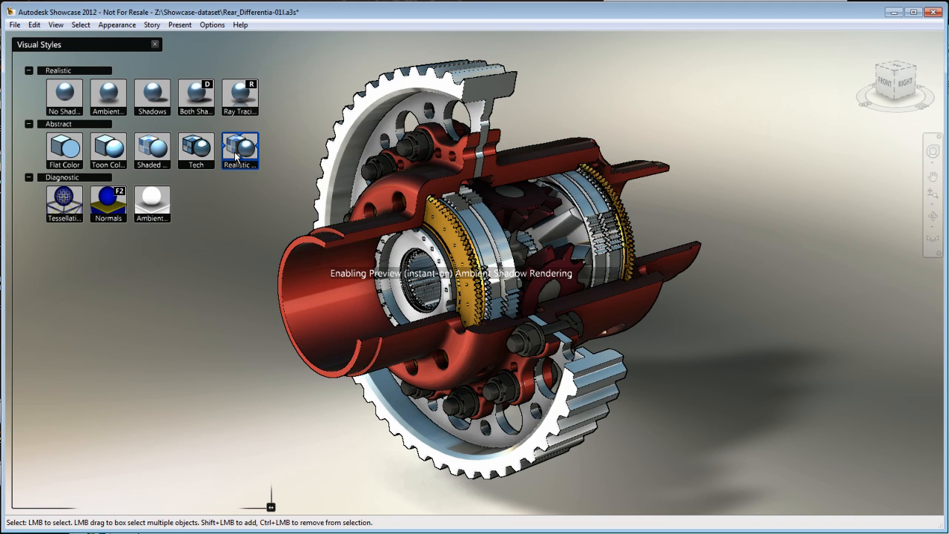
{"action": "left_click_drag", "start_coordinate": [482, 274], "coordinate": [571, 230]}
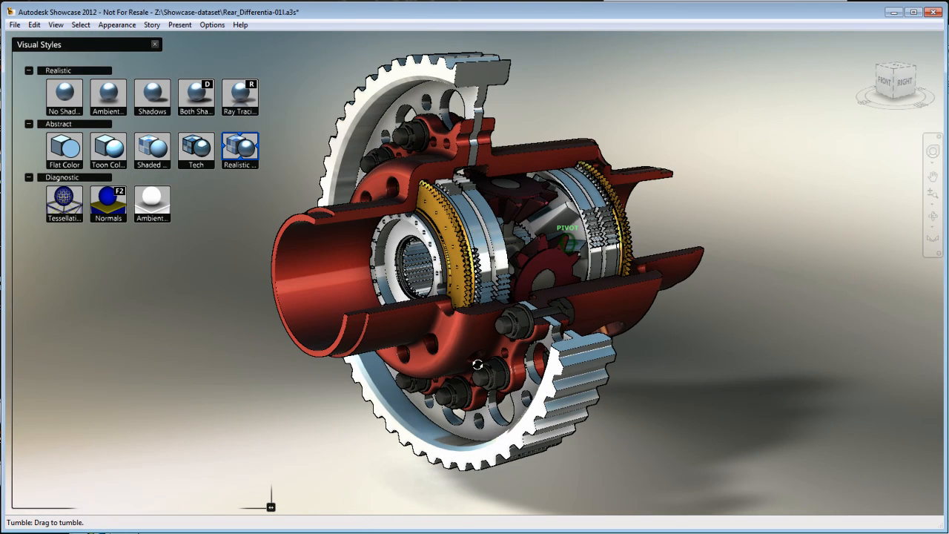
- Cycle the differential through material alternatives Alternate1, Alternate2 and Alternate3
{"action": "left_click", "coordinate": [753, 213]}
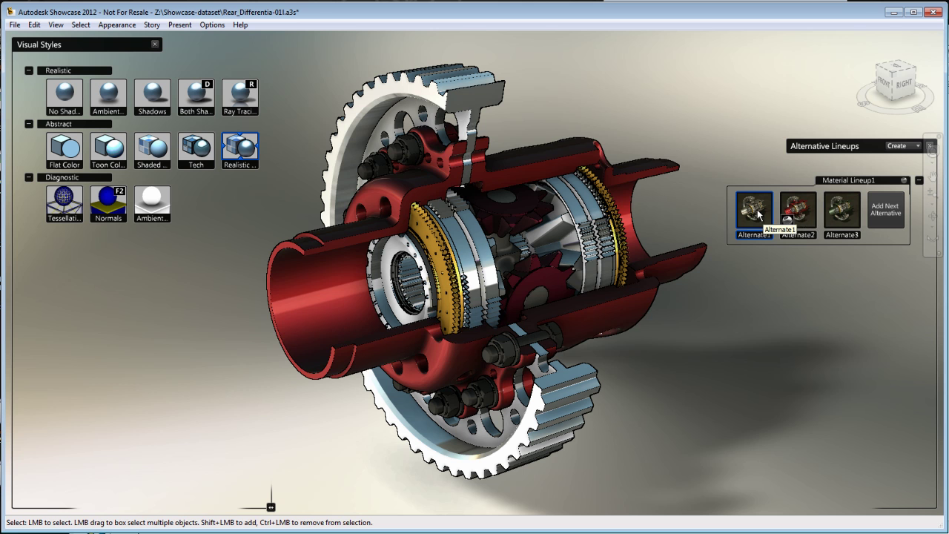
{"action": "left_click", "coordinate": [796, 213]}
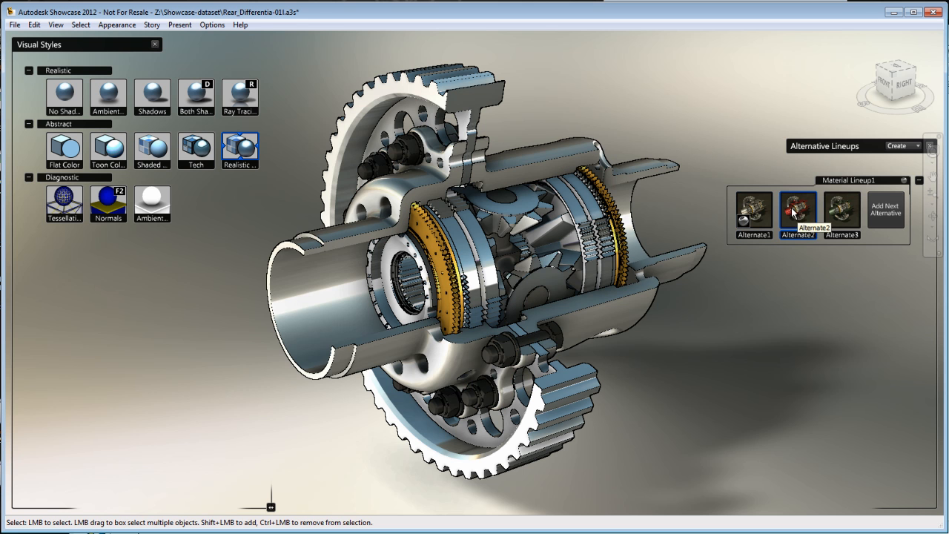
{"action": "left_click", "coordinate": [841, 213]}
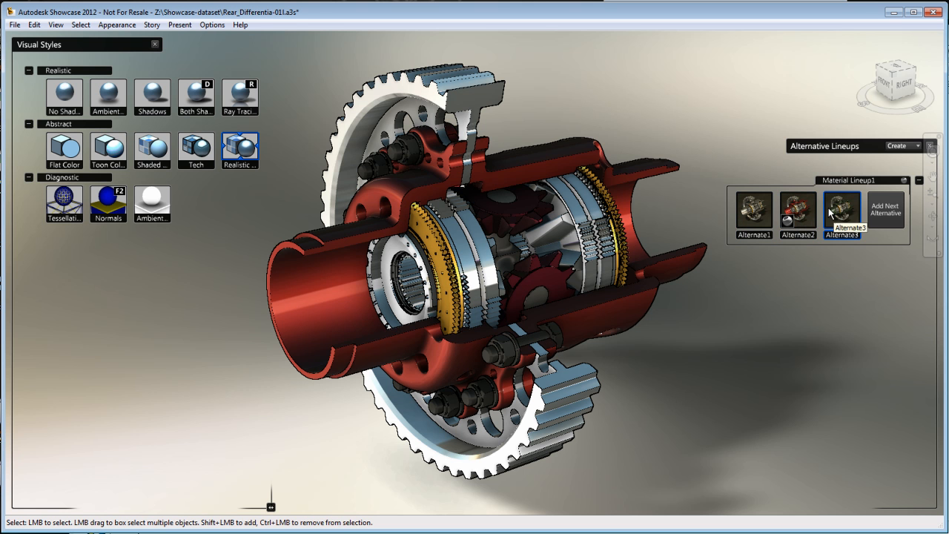
{"action": "mouse_move", "coordinate": [152, 204]}
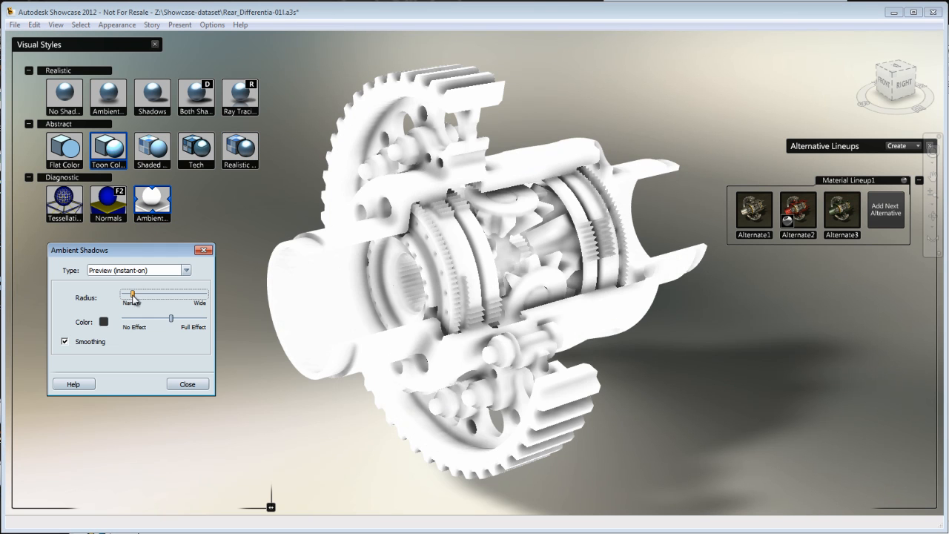
- Widen and strengthen the ambient shadows, close the settings, and orbit the model
{"action": "left_click_drag", "start_coordinate": [132, 295], "coordinate": [185, 295]}
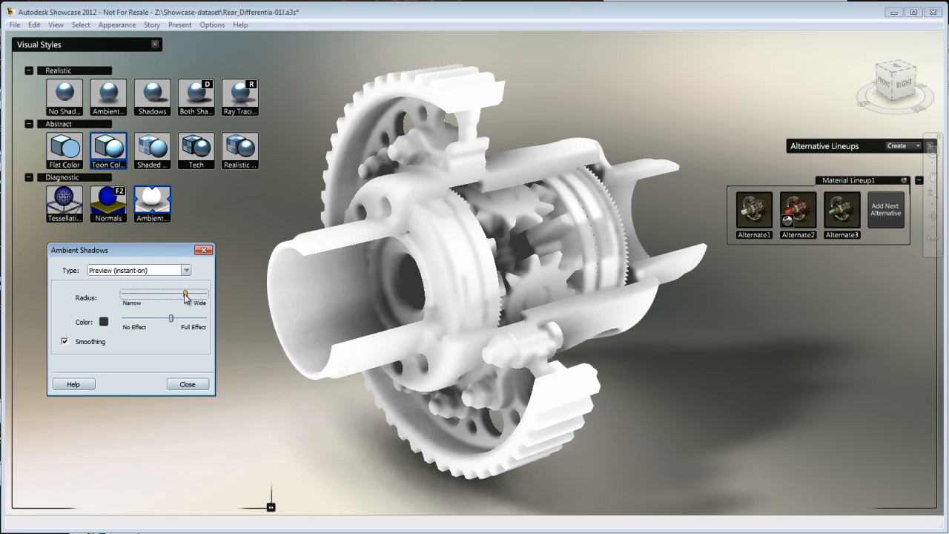
{"action": "left_click_drag", "start_coordinate": [172, 318], "coordinate": [131, 318]}
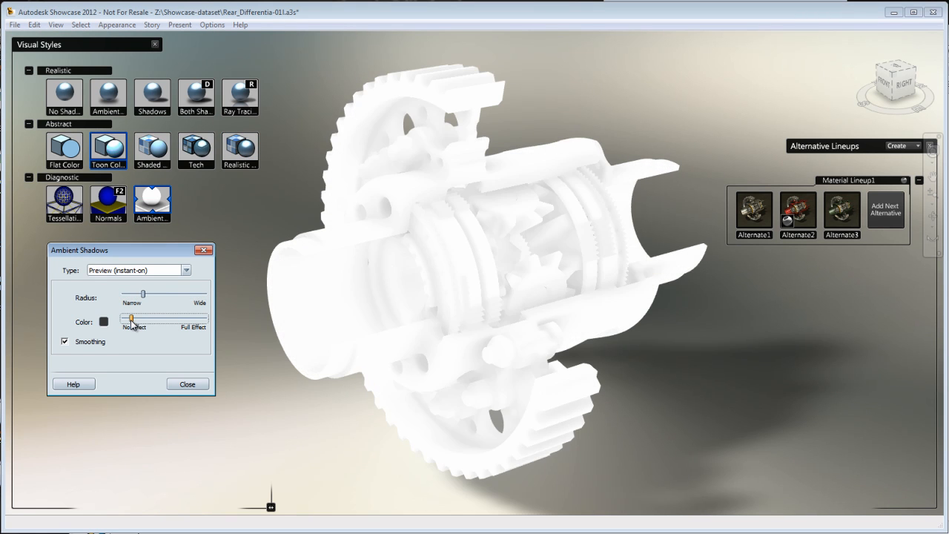
{"action": "left_click_drag", "start_coordinate": [132, 321], "coordinate": [158, 321]}
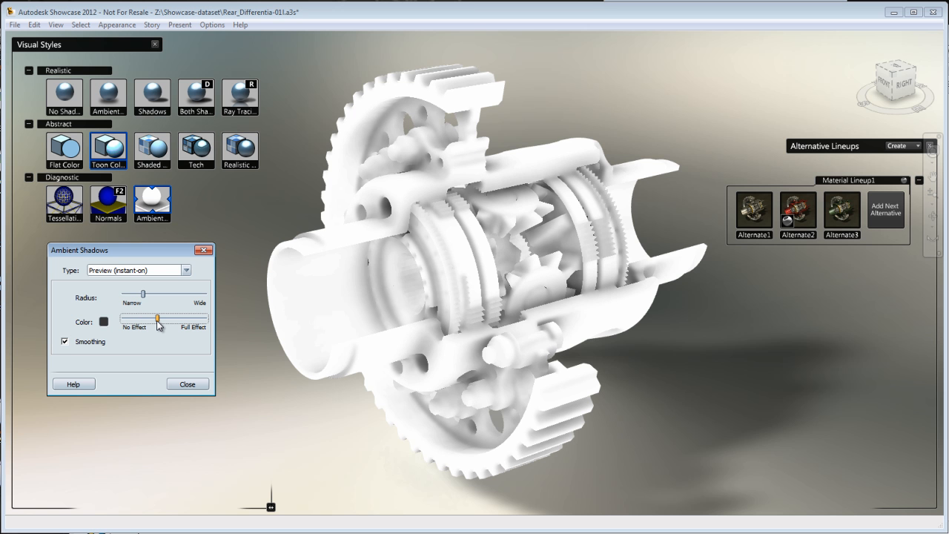
{"action": "left_click", "coordinate": [187, 383]}
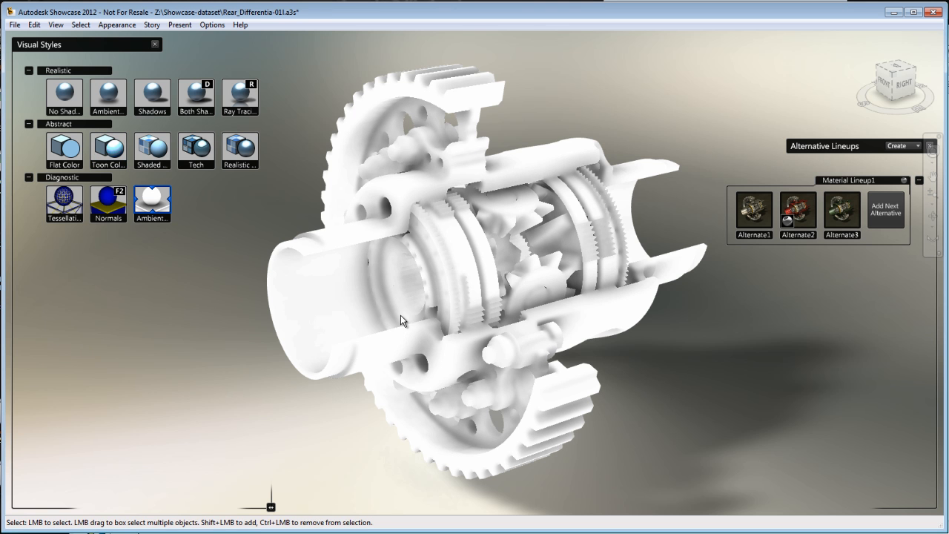
{"action": "left_click_drag", "start_coordinate": [400, 320], "coordinate": [532, 330]}
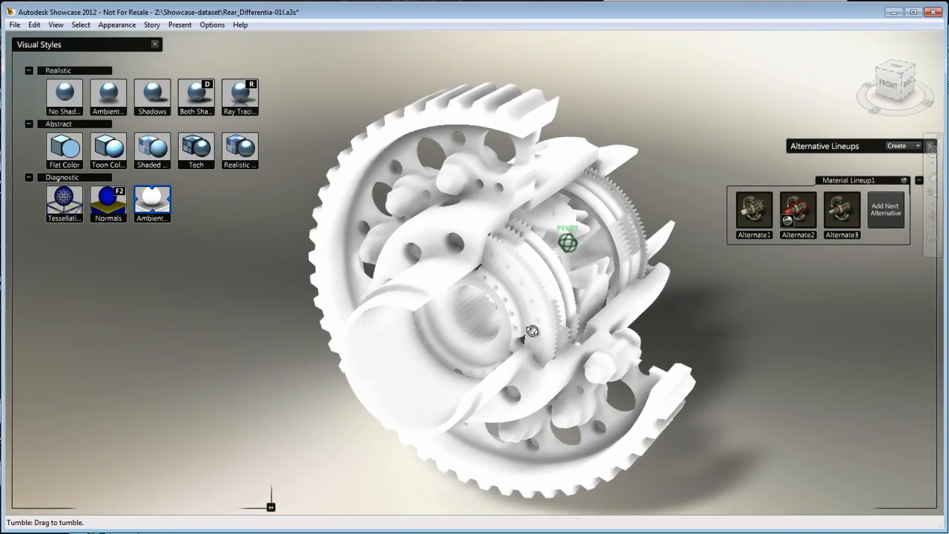
{"action": "left_click_drag", "start_coordinate": [532, 330], "coordinate": [573, 267]}
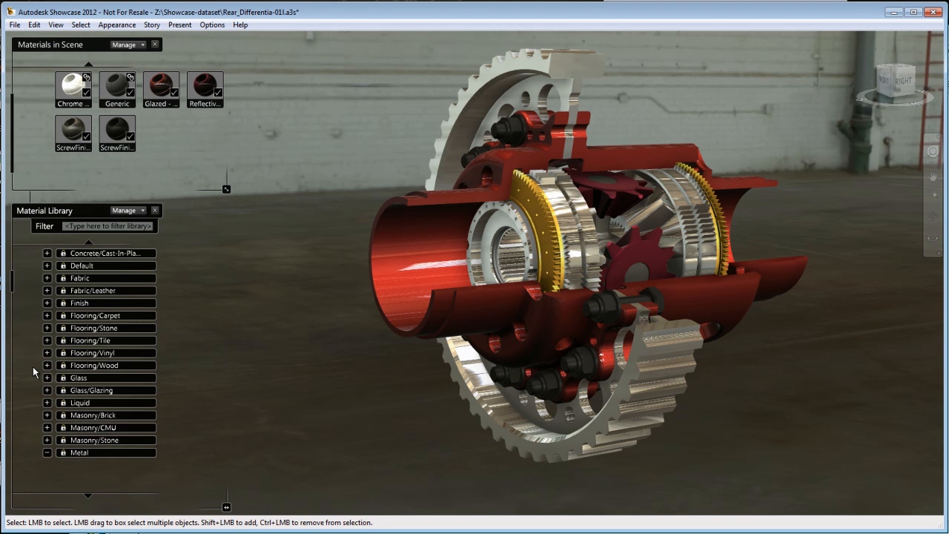
- Browse the Metal and Stone/Marble categories in the Material Library
{"action": "left_click", "coordinate": [47, 452]}
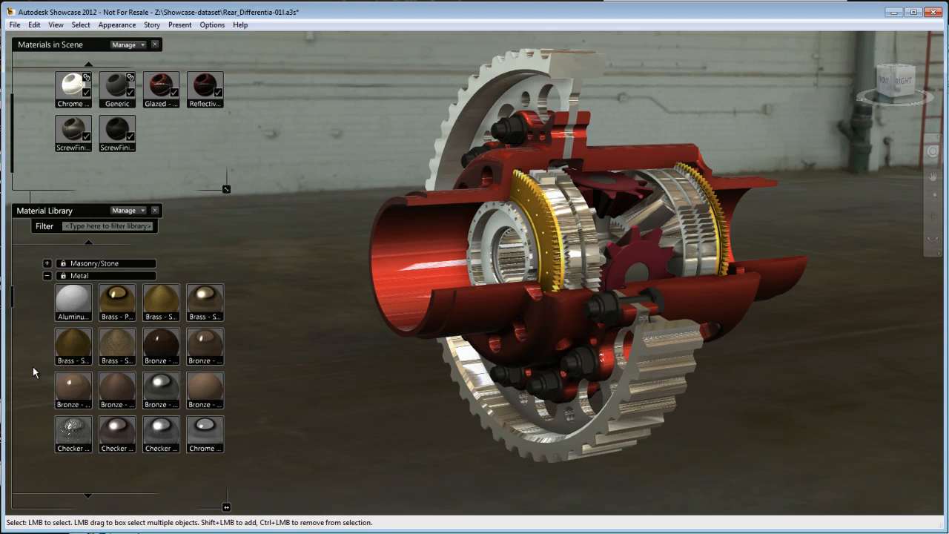
{"action": "scroll", "scroll_direction": "down", "scroll_amount": 3}
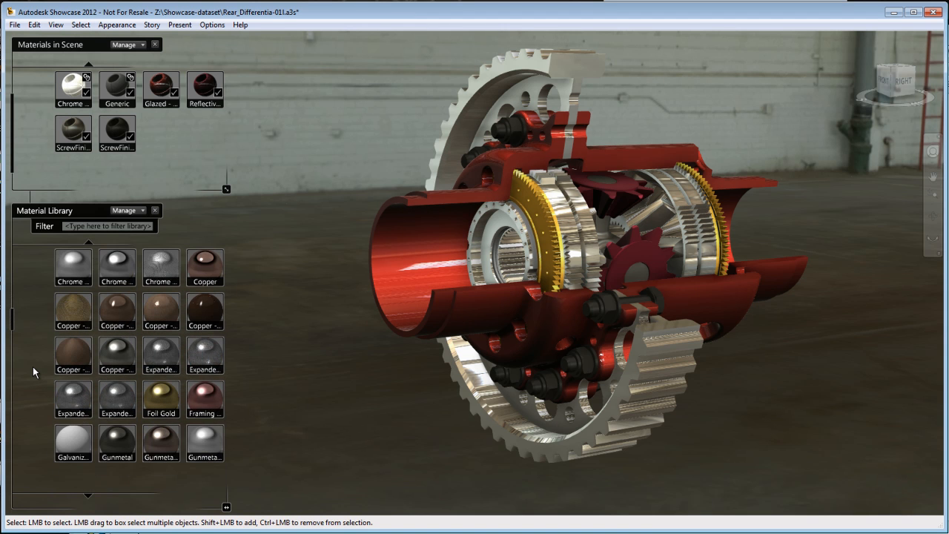
{"action": "scroll", "scroll_direction": "down", "scroll_amount": 3}
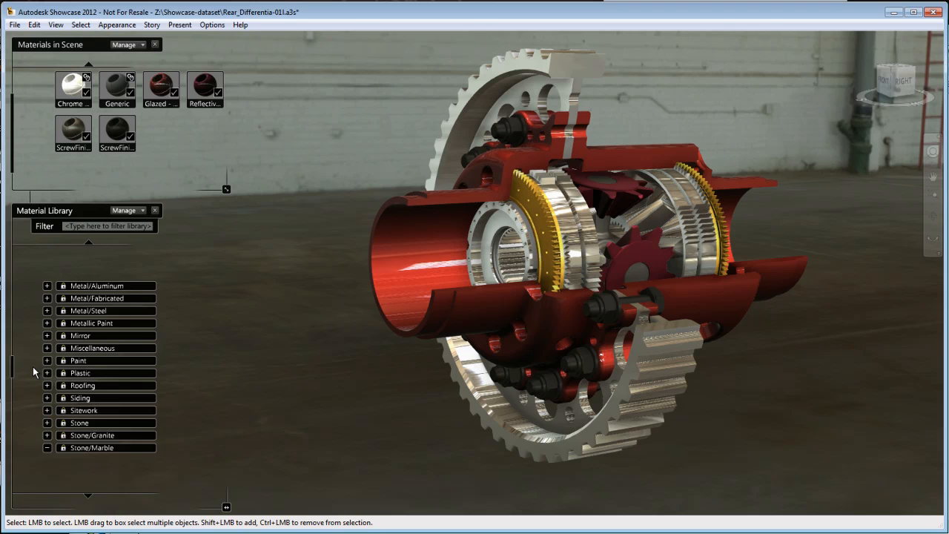
{"action": "left_click", "coordinate": [47, 372]}
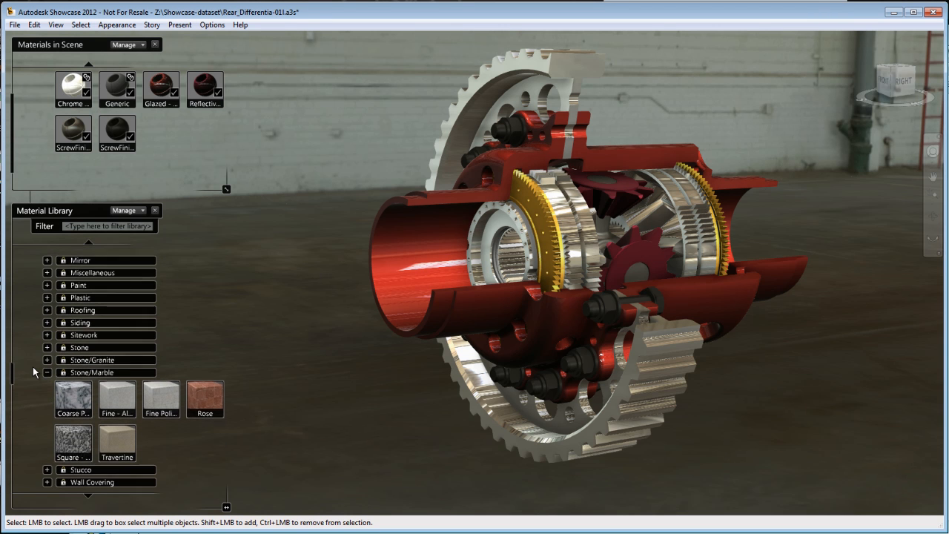
{"action": "scroll", "scroll_direction": "down", "scroll_amount": 3}
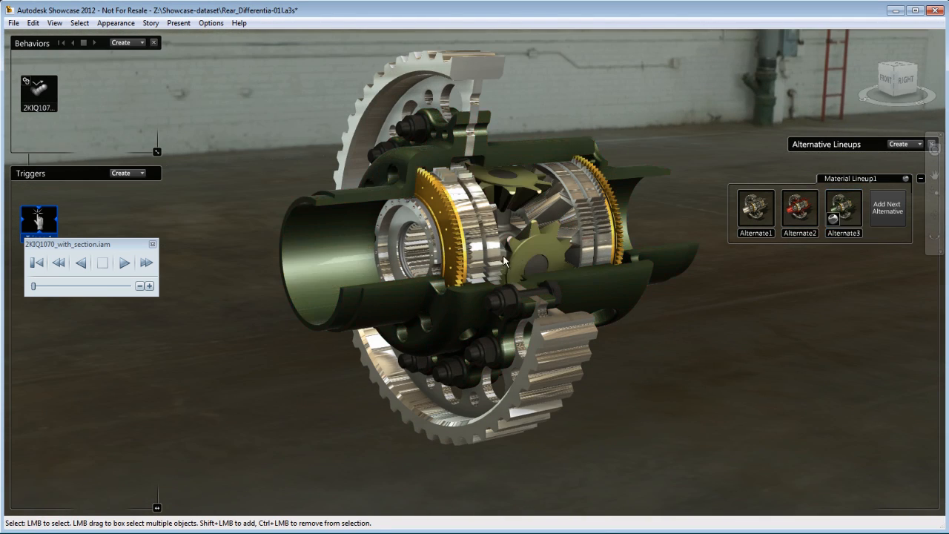
- Apply the Alternate1 red housing, then play, stop and rewind the cutaway animation
{"action": "left_click", "coordinate": [754, 211]}
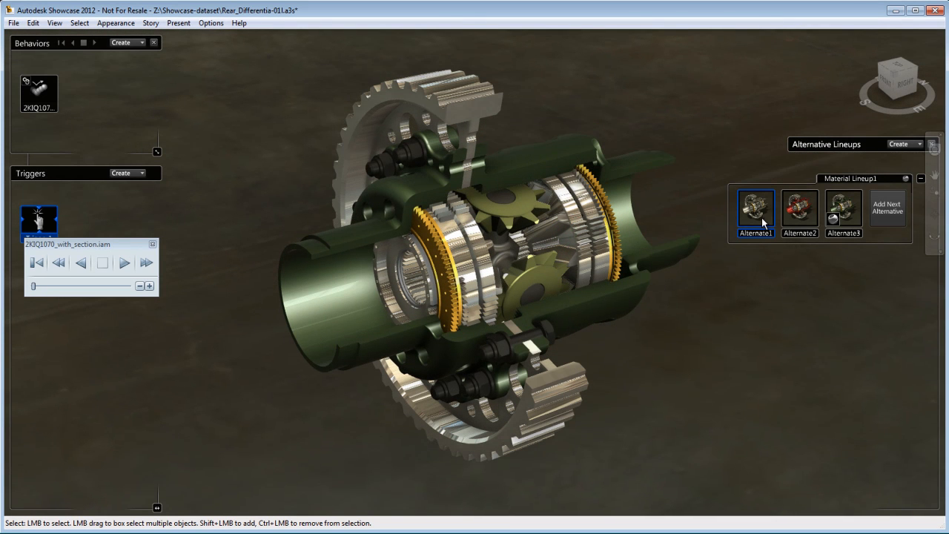
{"action": "left_click", "coordinate": [754, 207]}
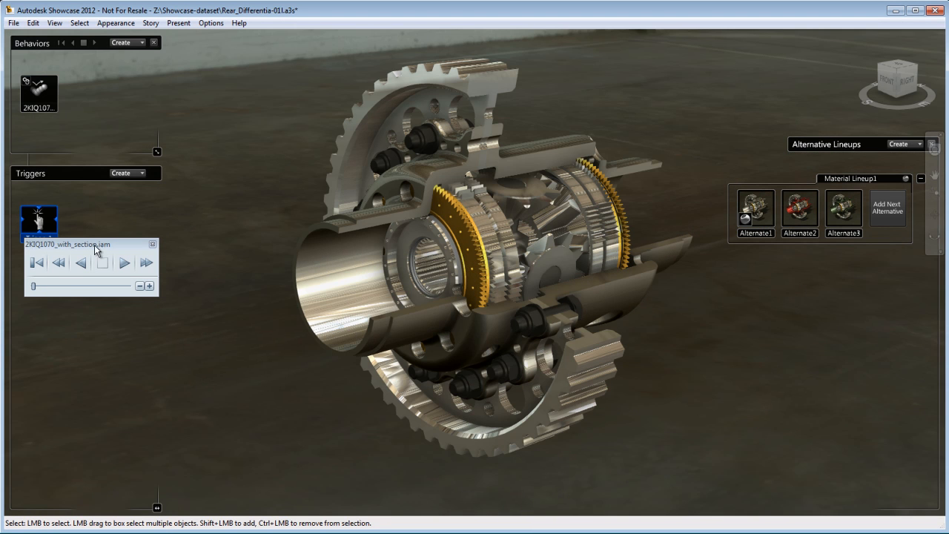
{"action": "mouse_move", "coordinate": [39, 92]}
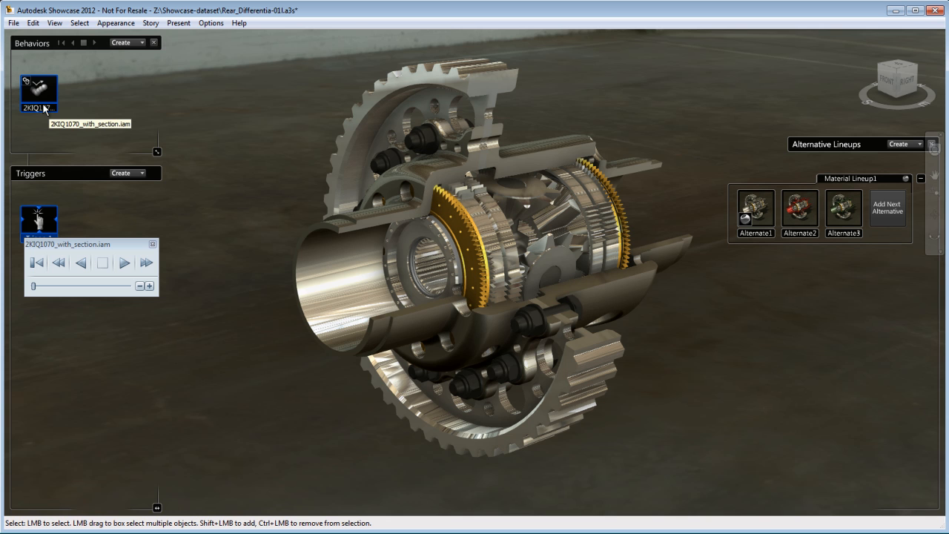
{"action": "mouse_move", "coordinate": [123, 262]}
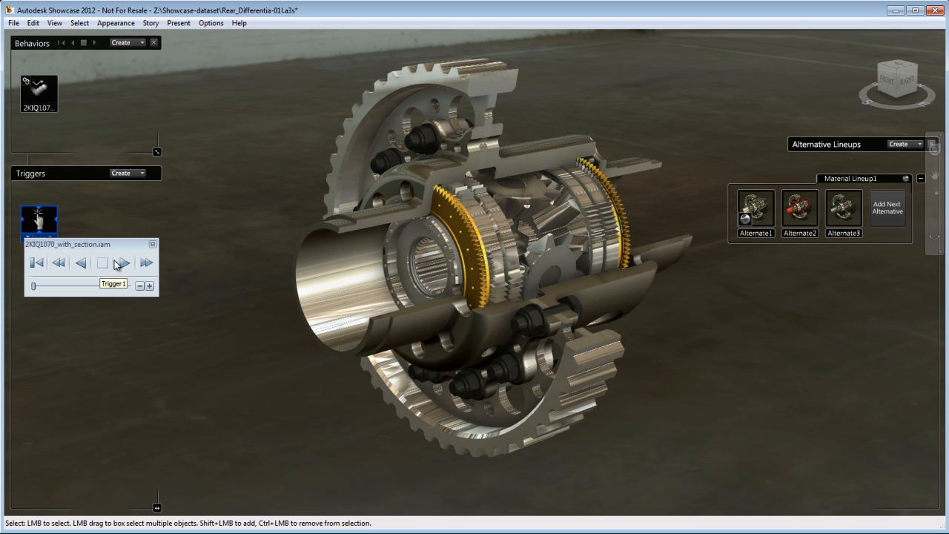
{"action": "left_click", "coordinate": [124, 263]}
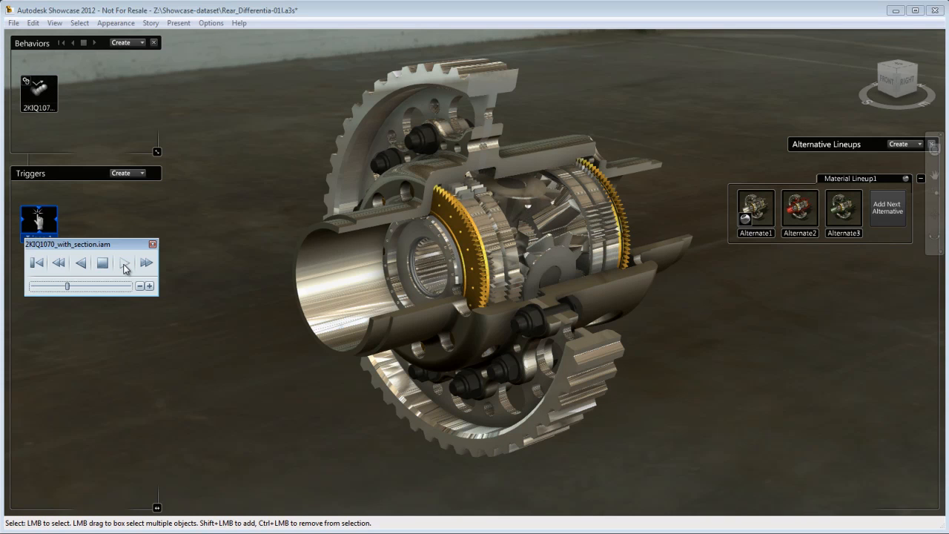
{"action": "left_click", "coordinate": [125, 263]}
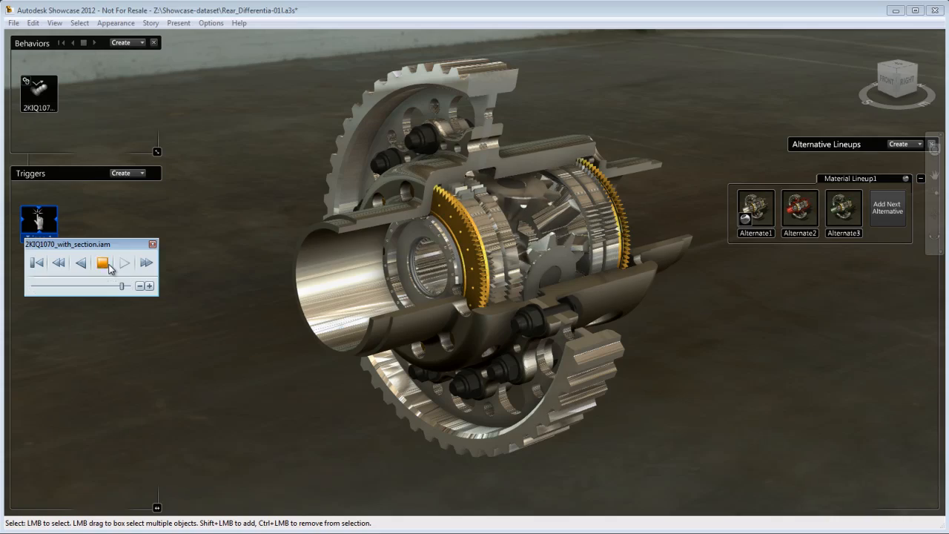
{"action": "left_click", "coordinate": [102, 261]}
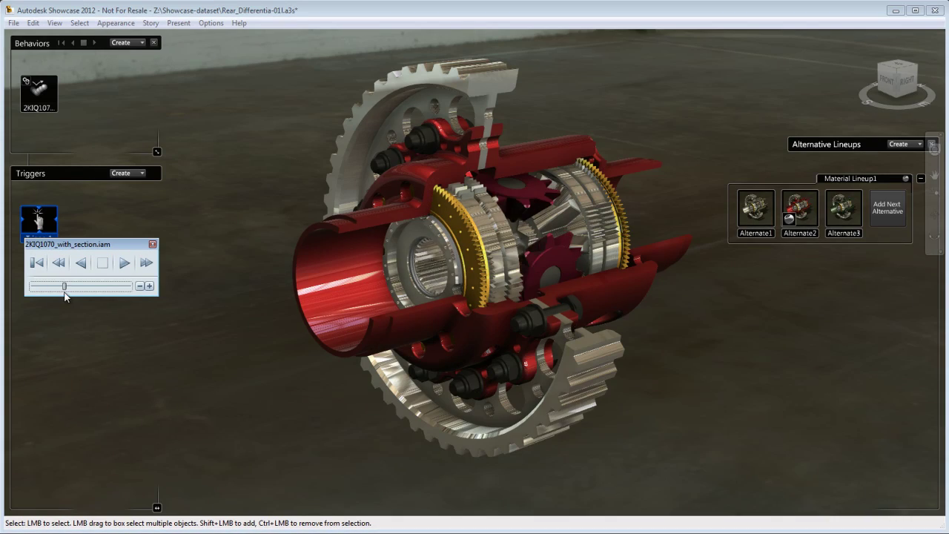